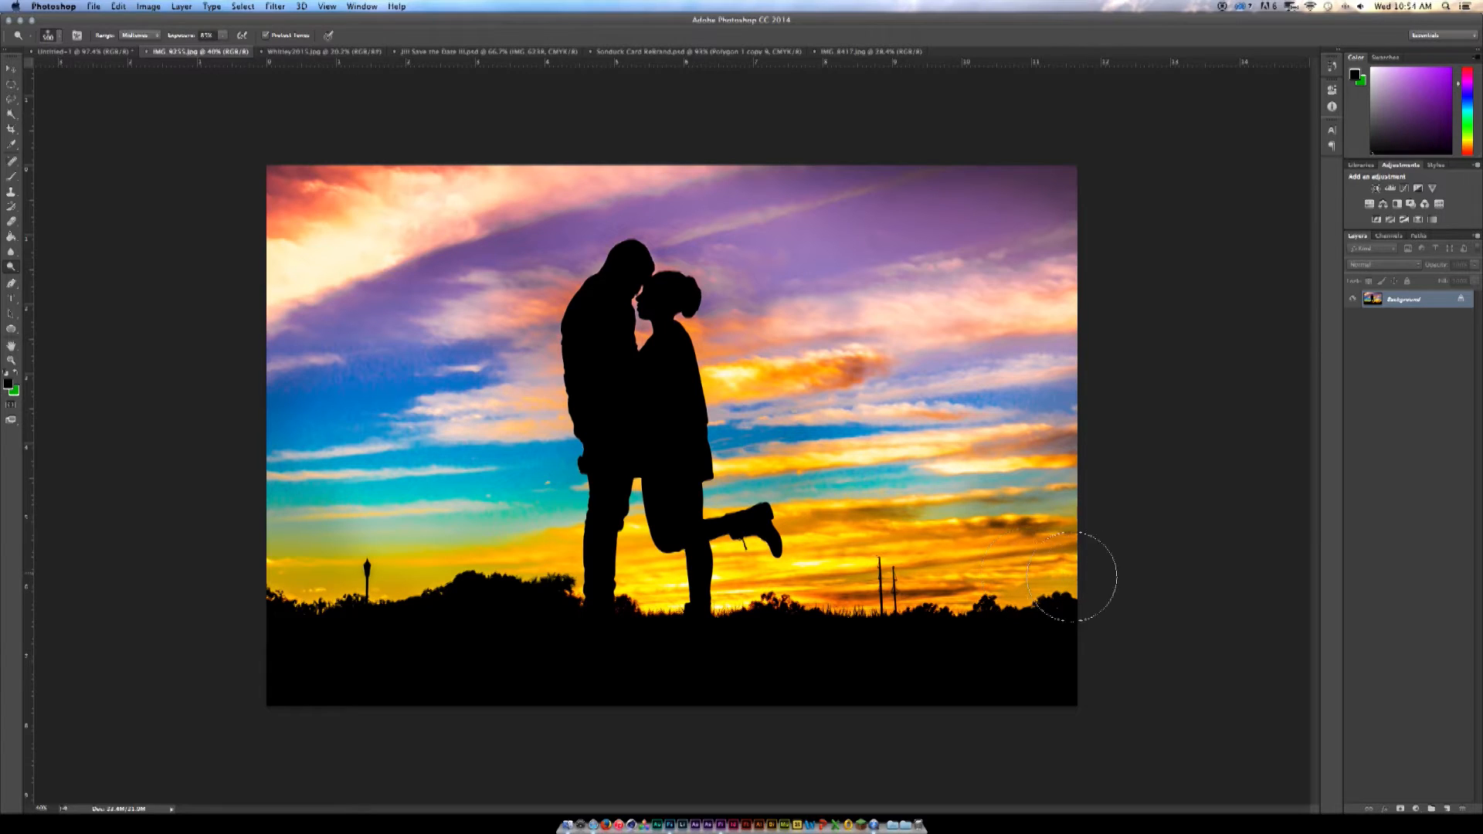
mouse_move(401, 606)
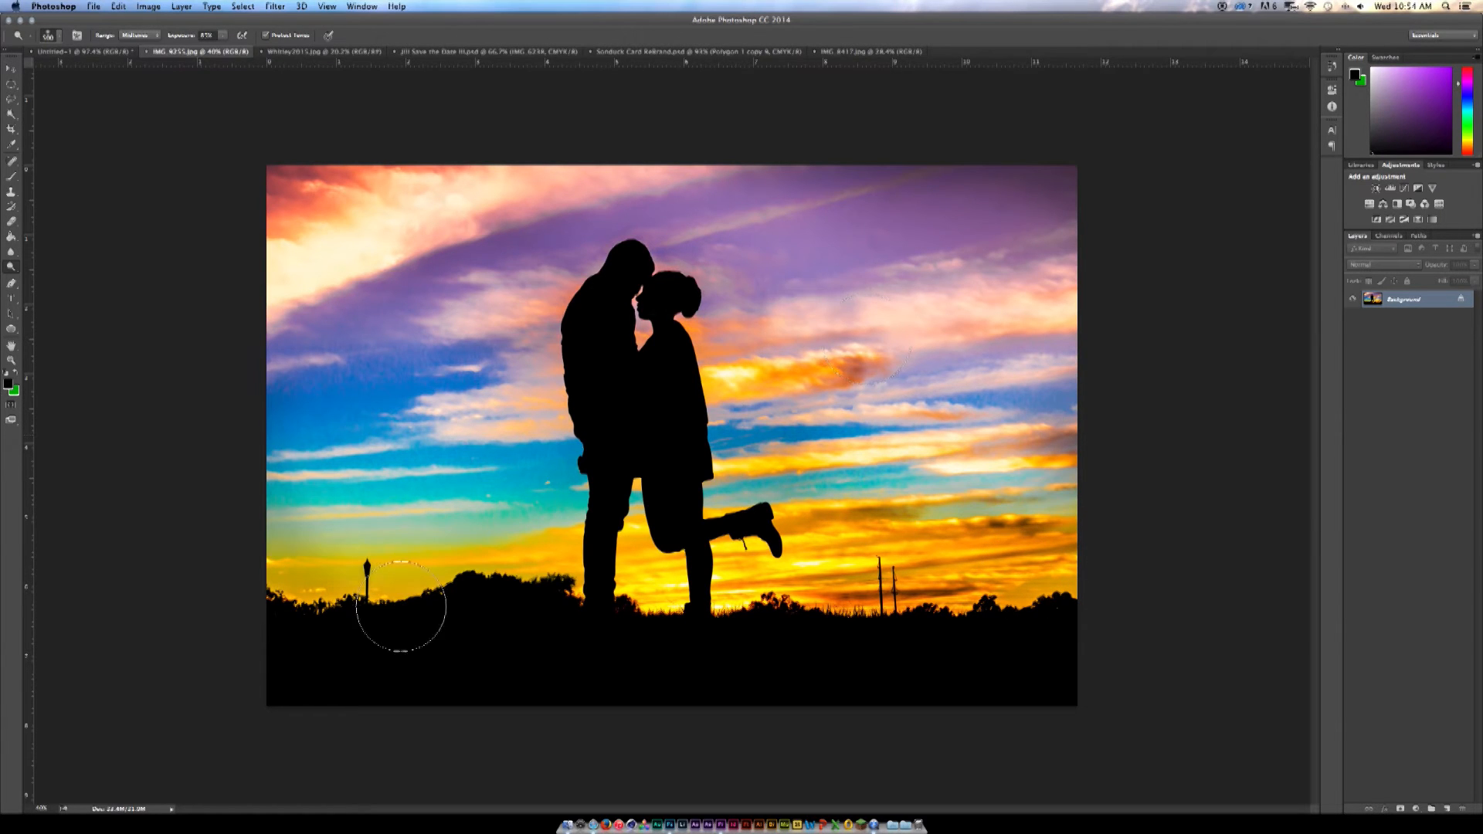
- View the Save the Date collage, then the Sonduck layered business card design
click(464, 51)
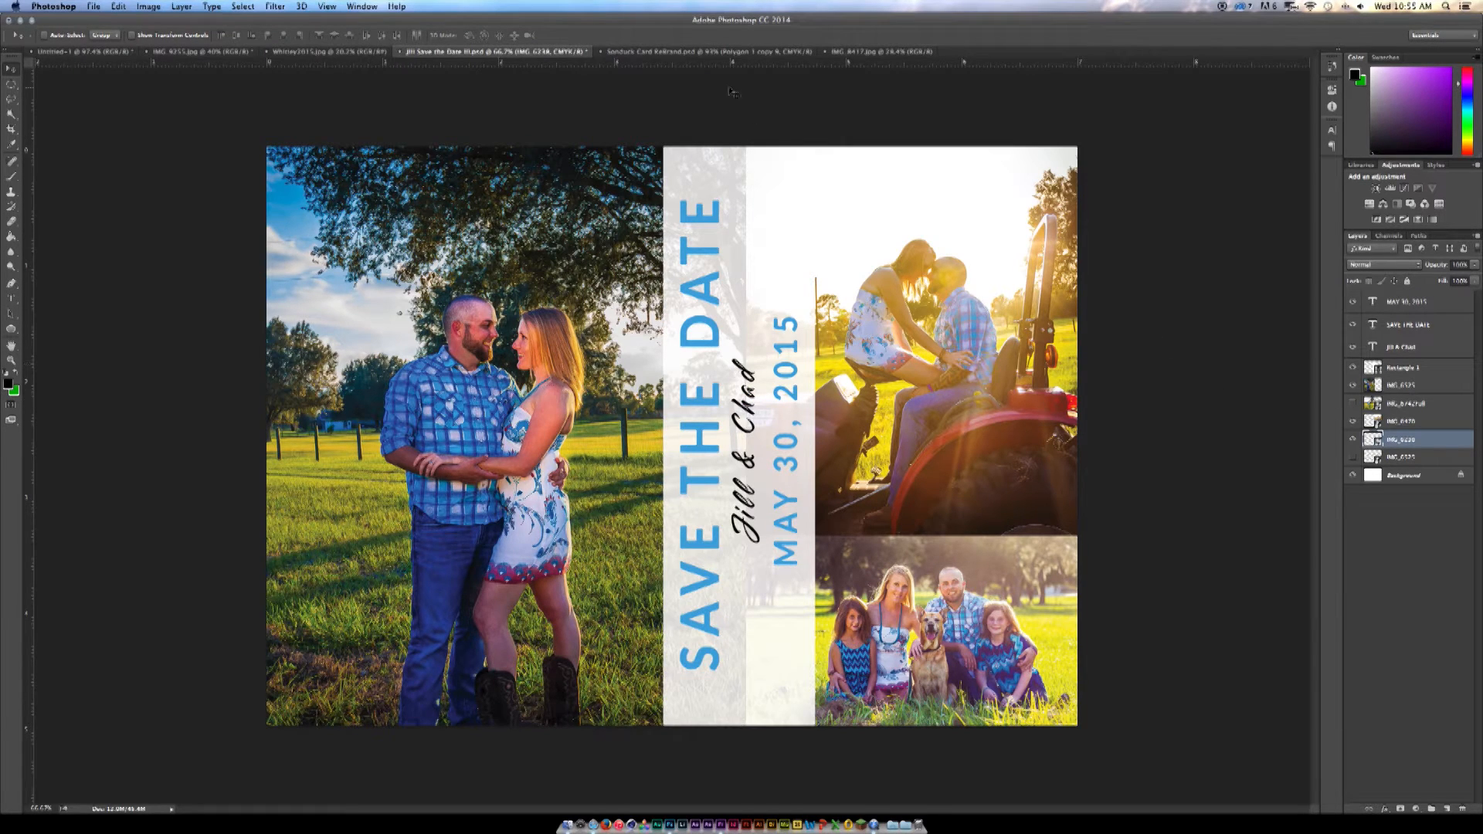
click(704, 51)
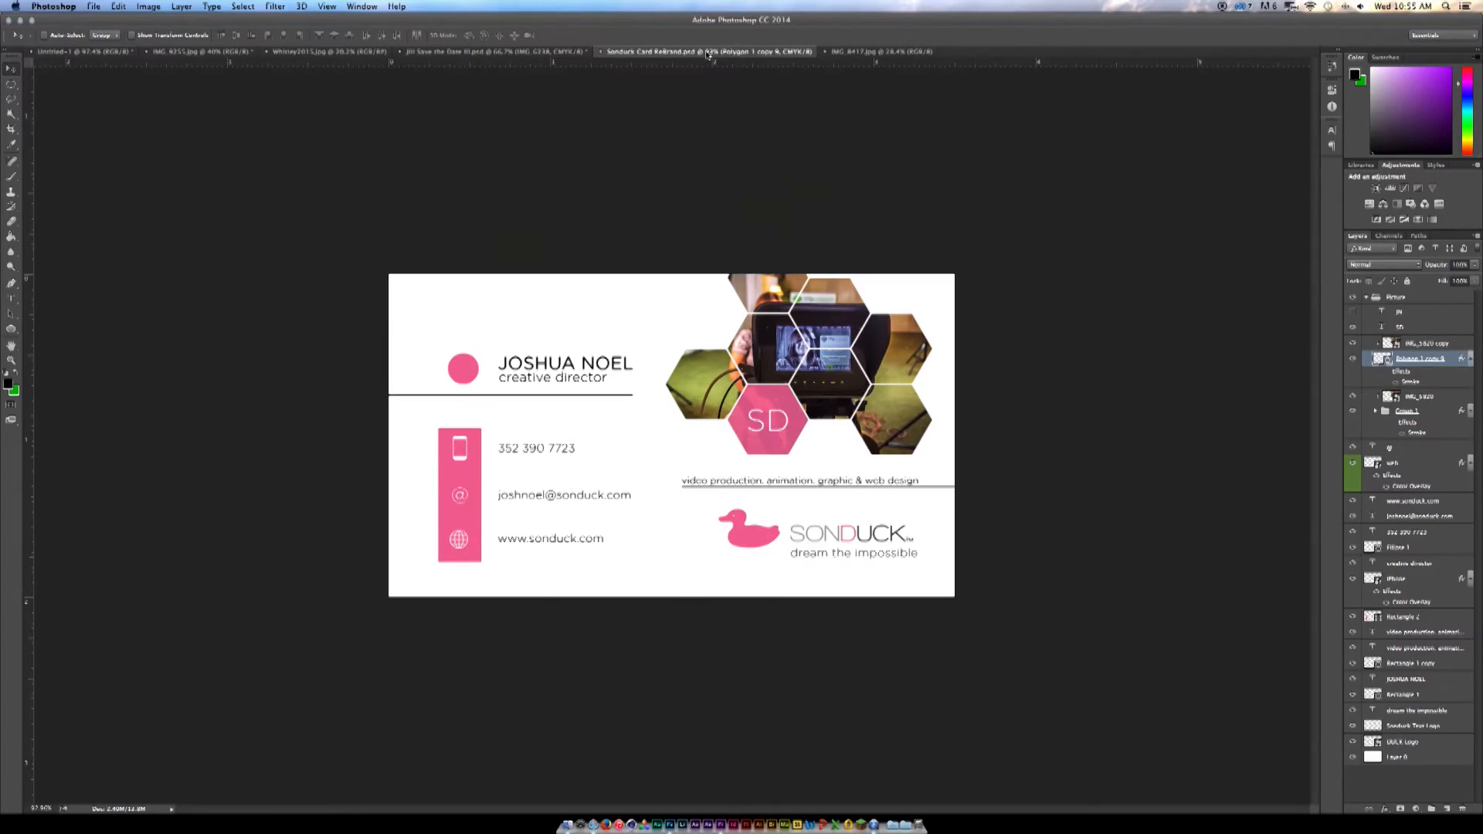
- View the IMG_8417 photo zoomed to 3200% so its square pixels show
click(879, 51)
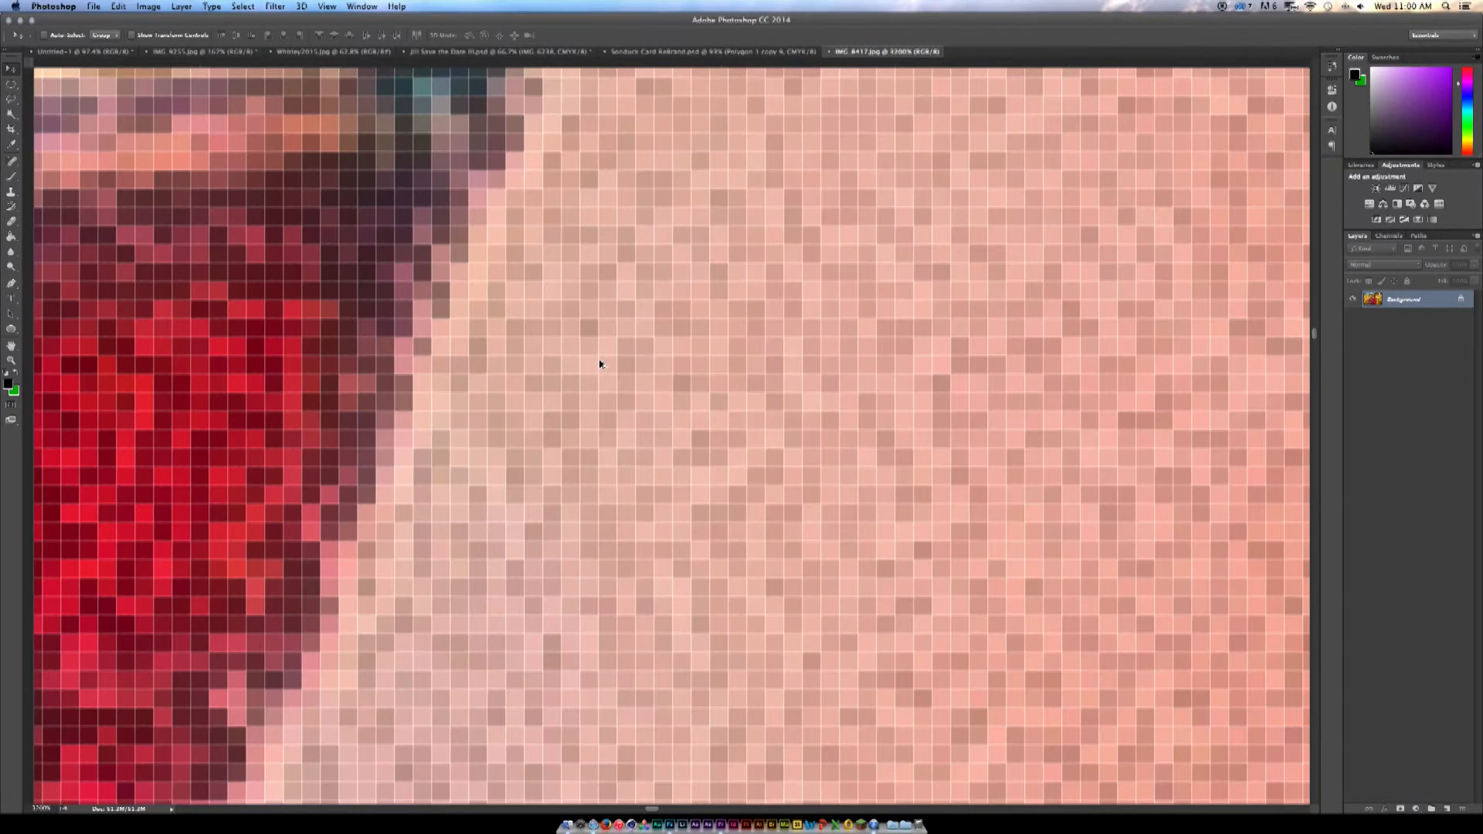
mouse_move(669, 397)
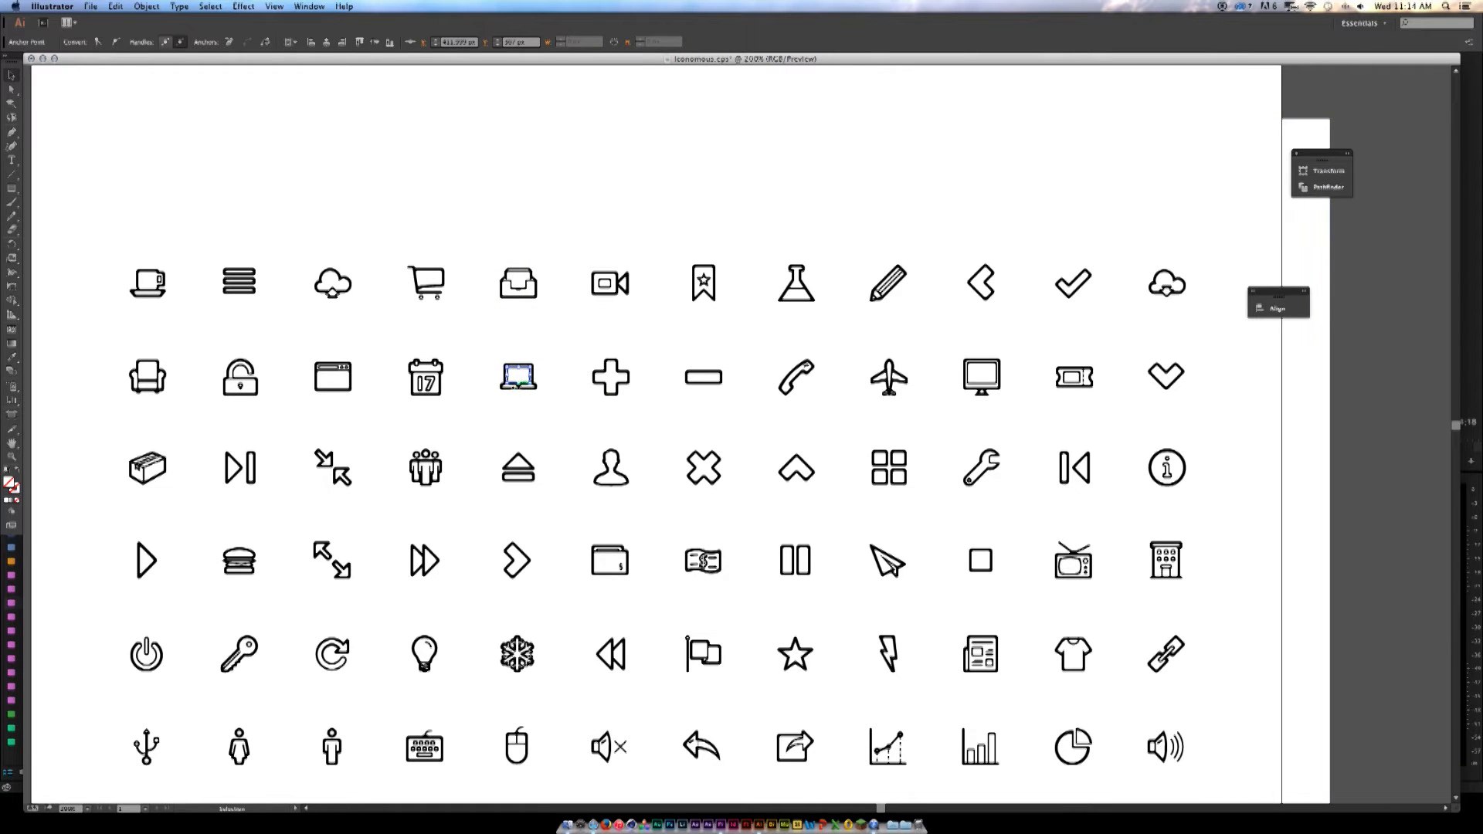
- View the iconamoon SVG line-icon grid in Illustrator for comparison
click(518, 377)
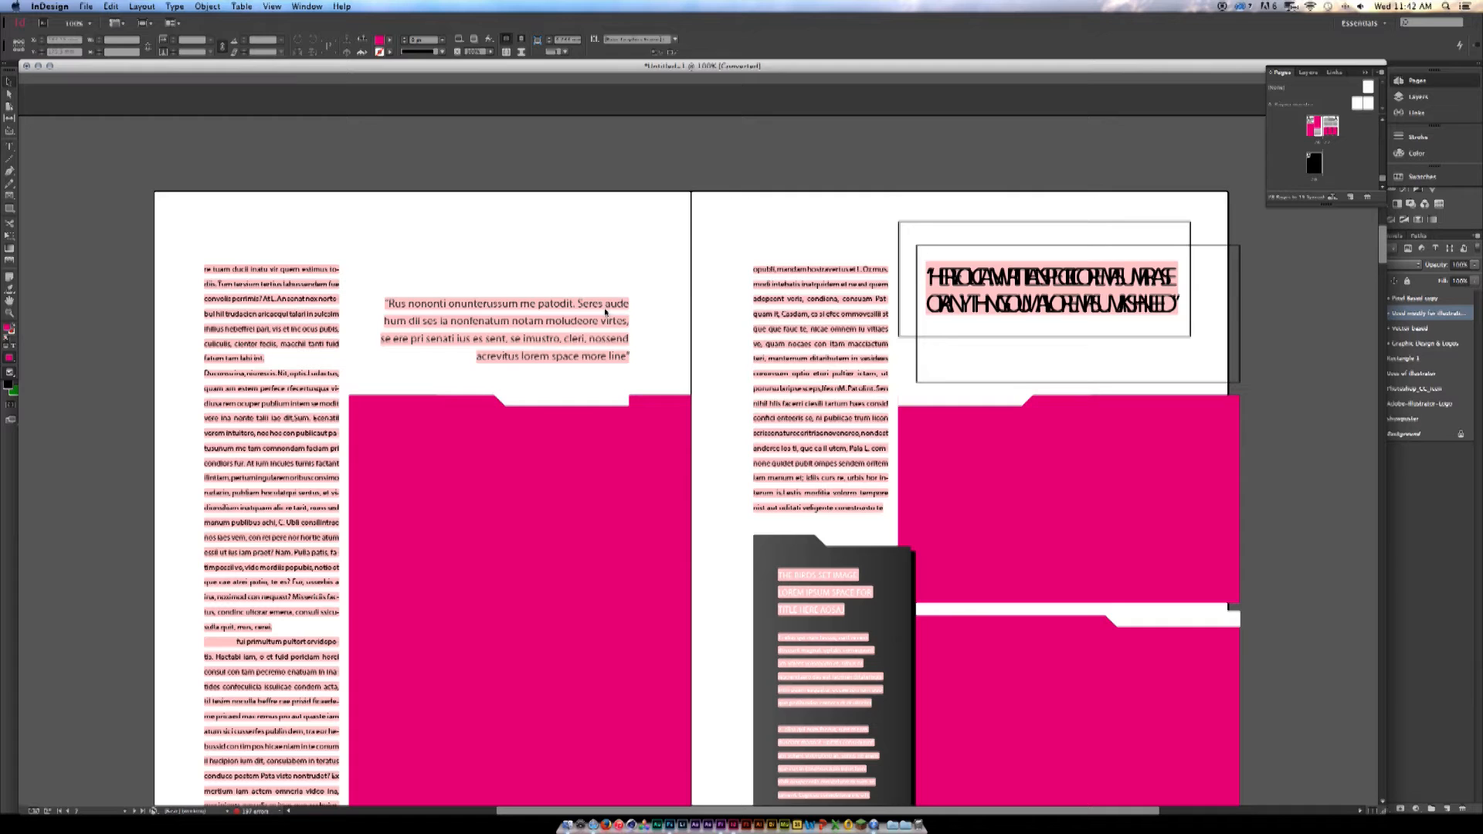
- Scroll down through the InDesign magazine spreads to the one with page 22
scroll(down, 3)
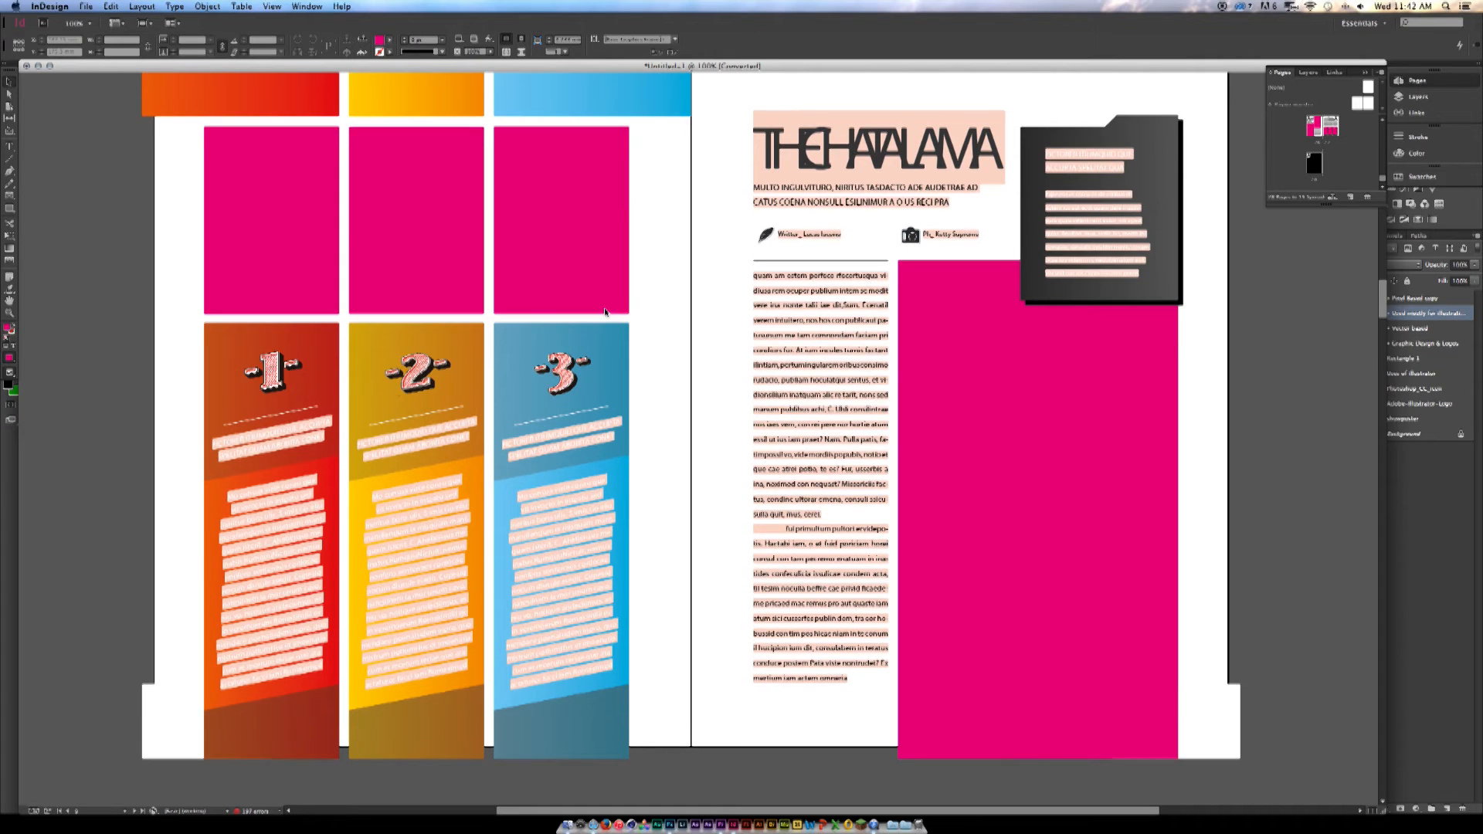
scroll(down, 3)
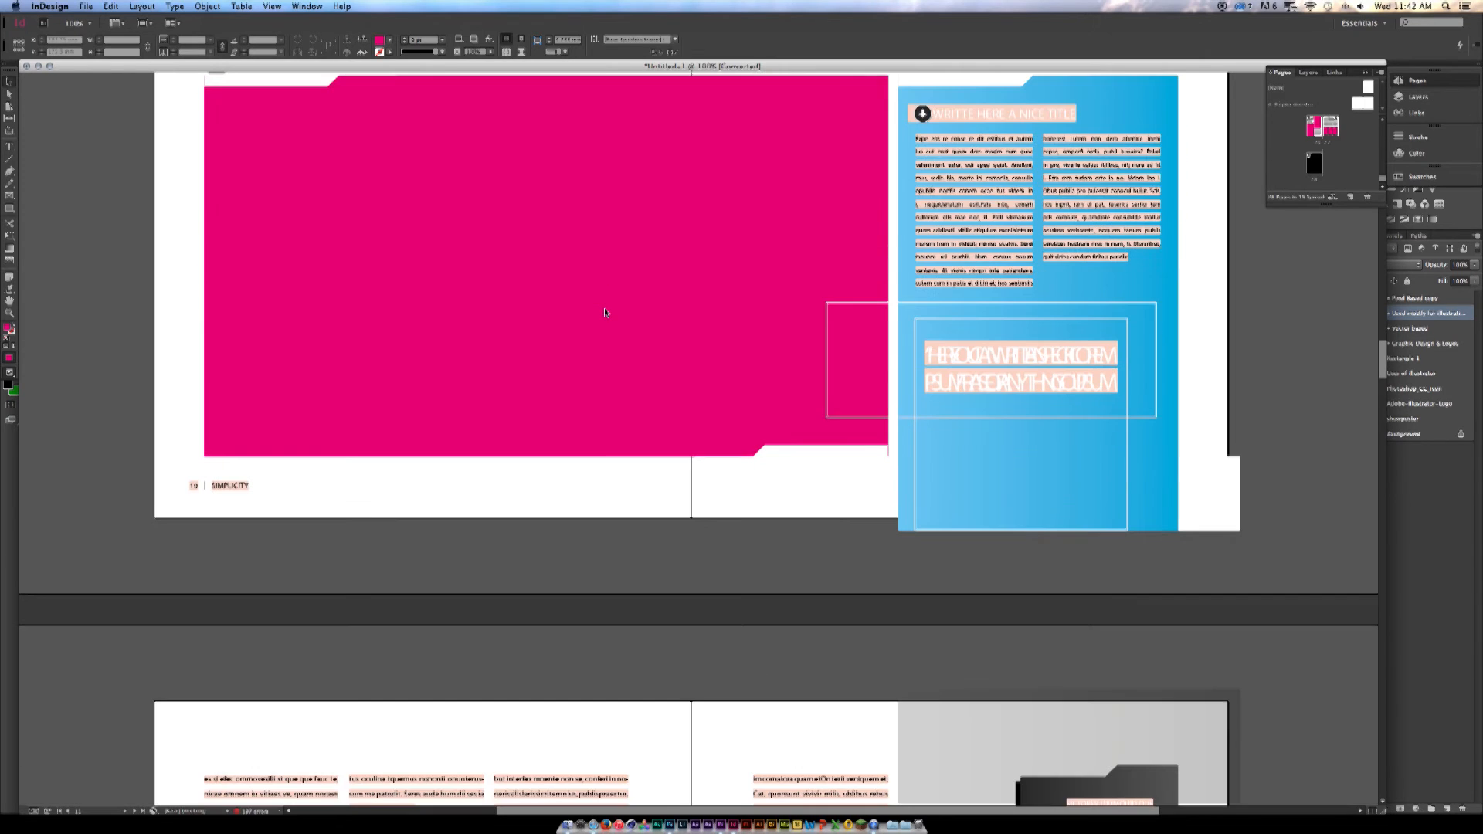
scroll(down, 3)
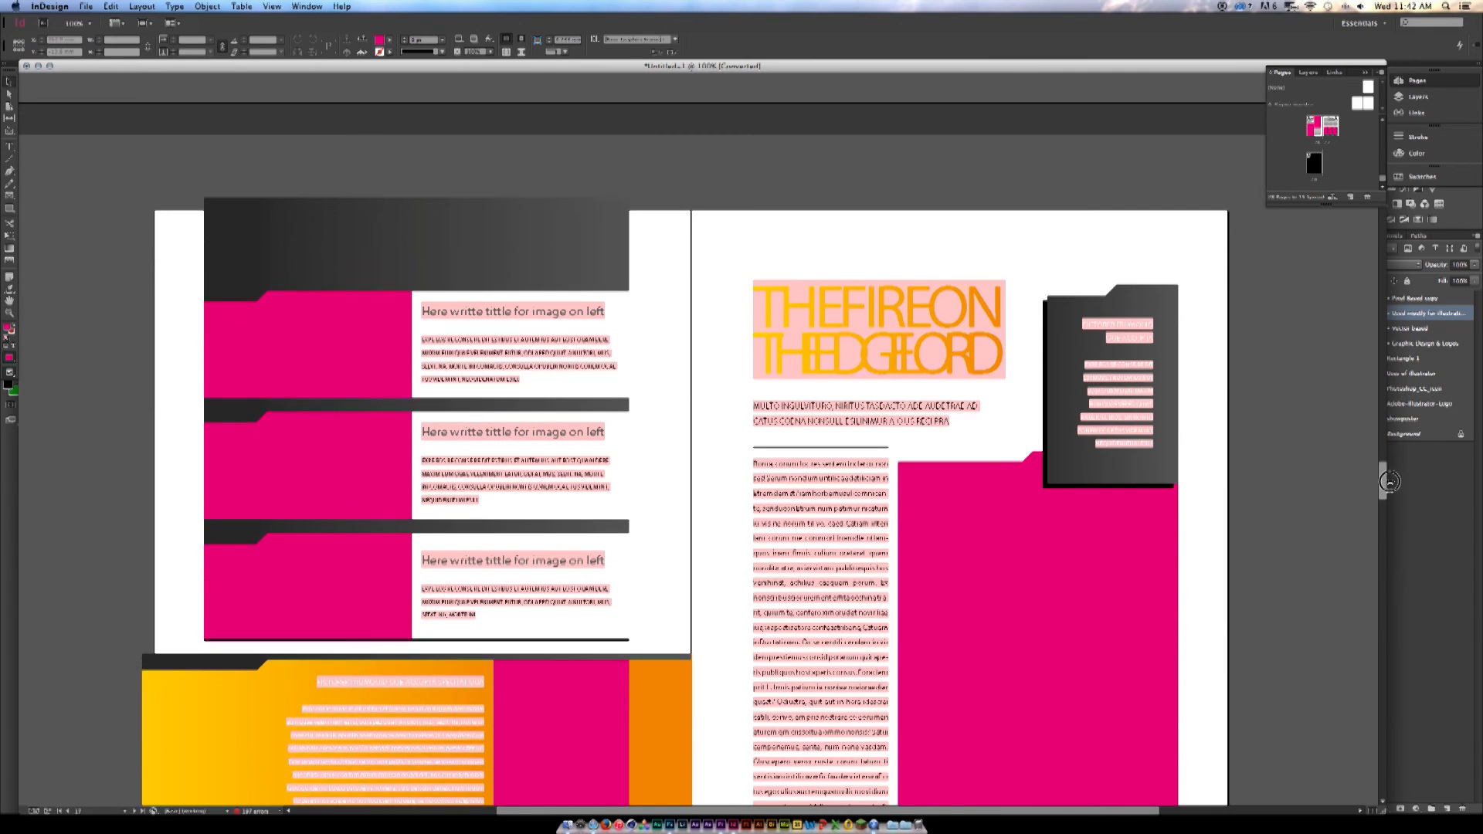
scroll(down, 3)
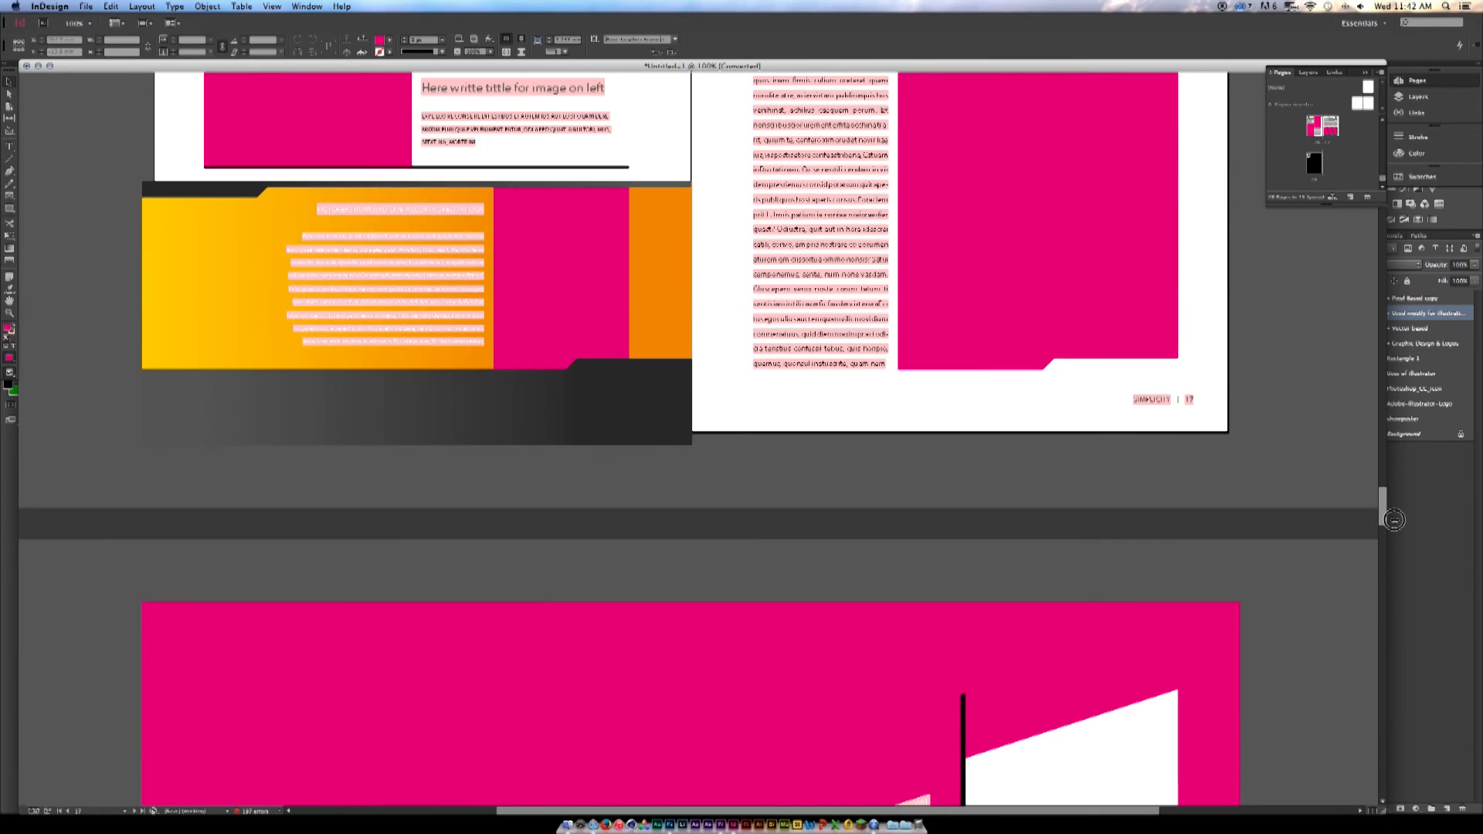
scroll(down, 3)
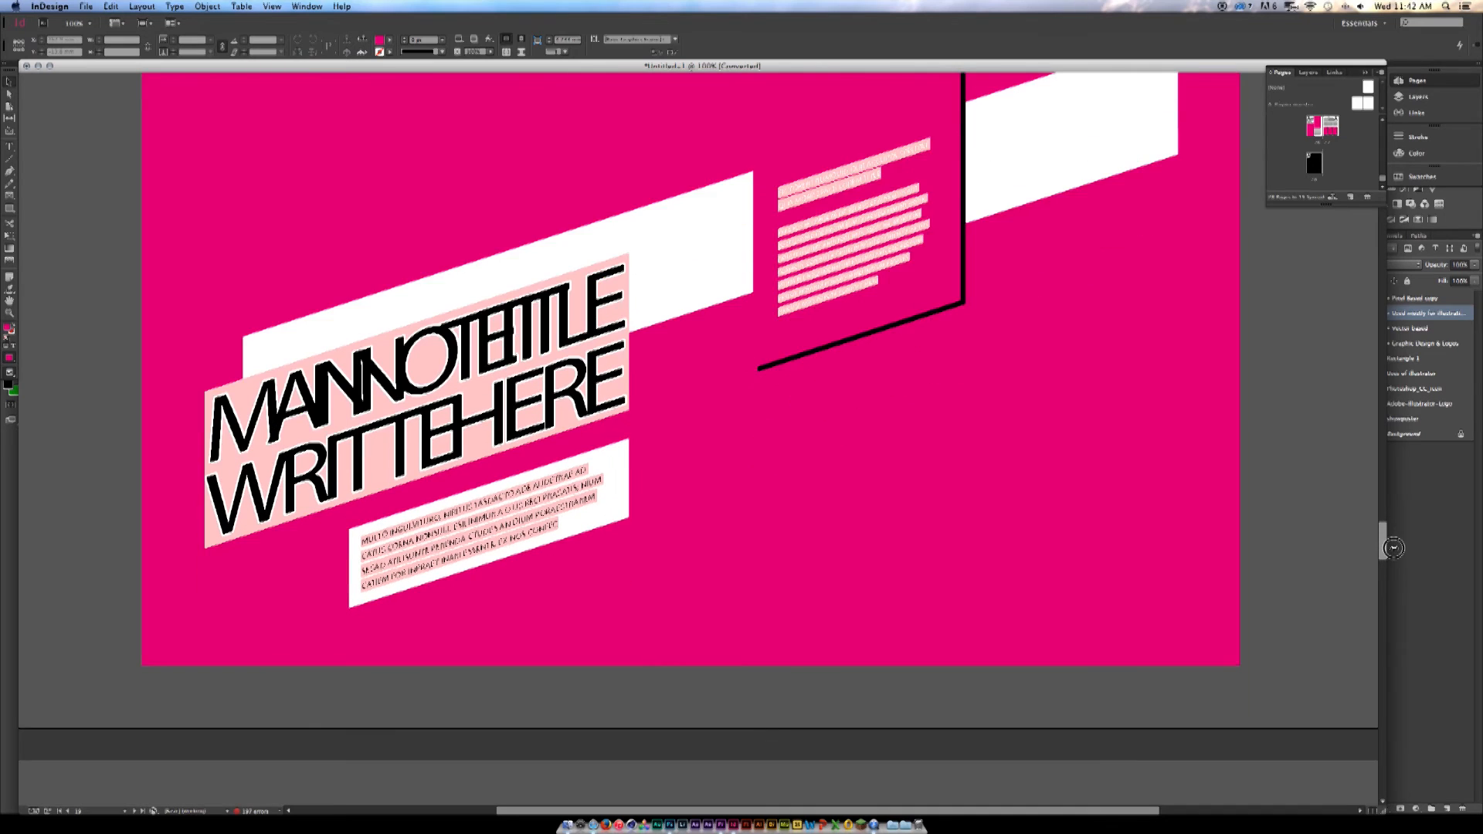
scroll(down, 3)
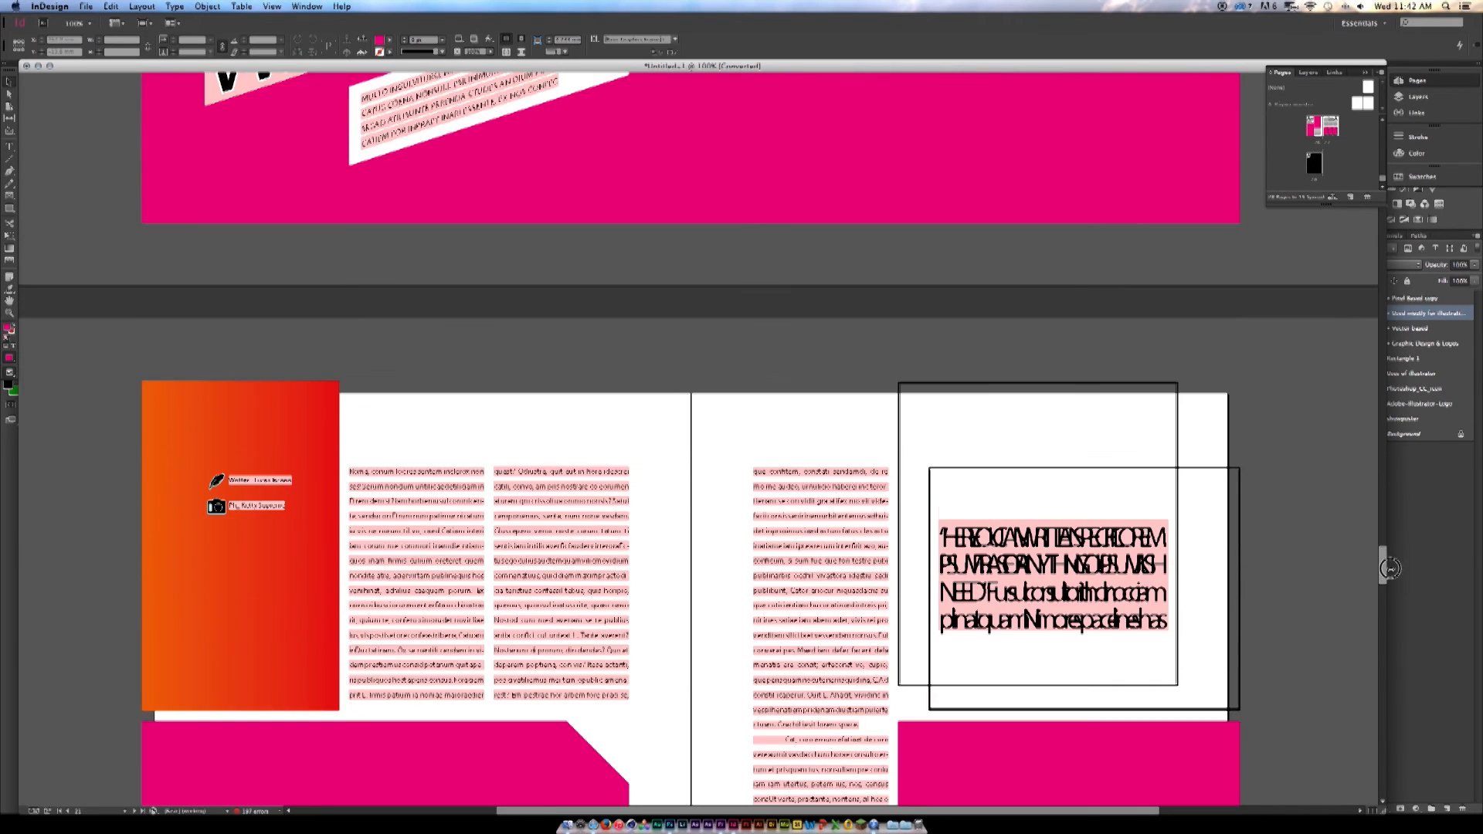
scroll(down, 3)
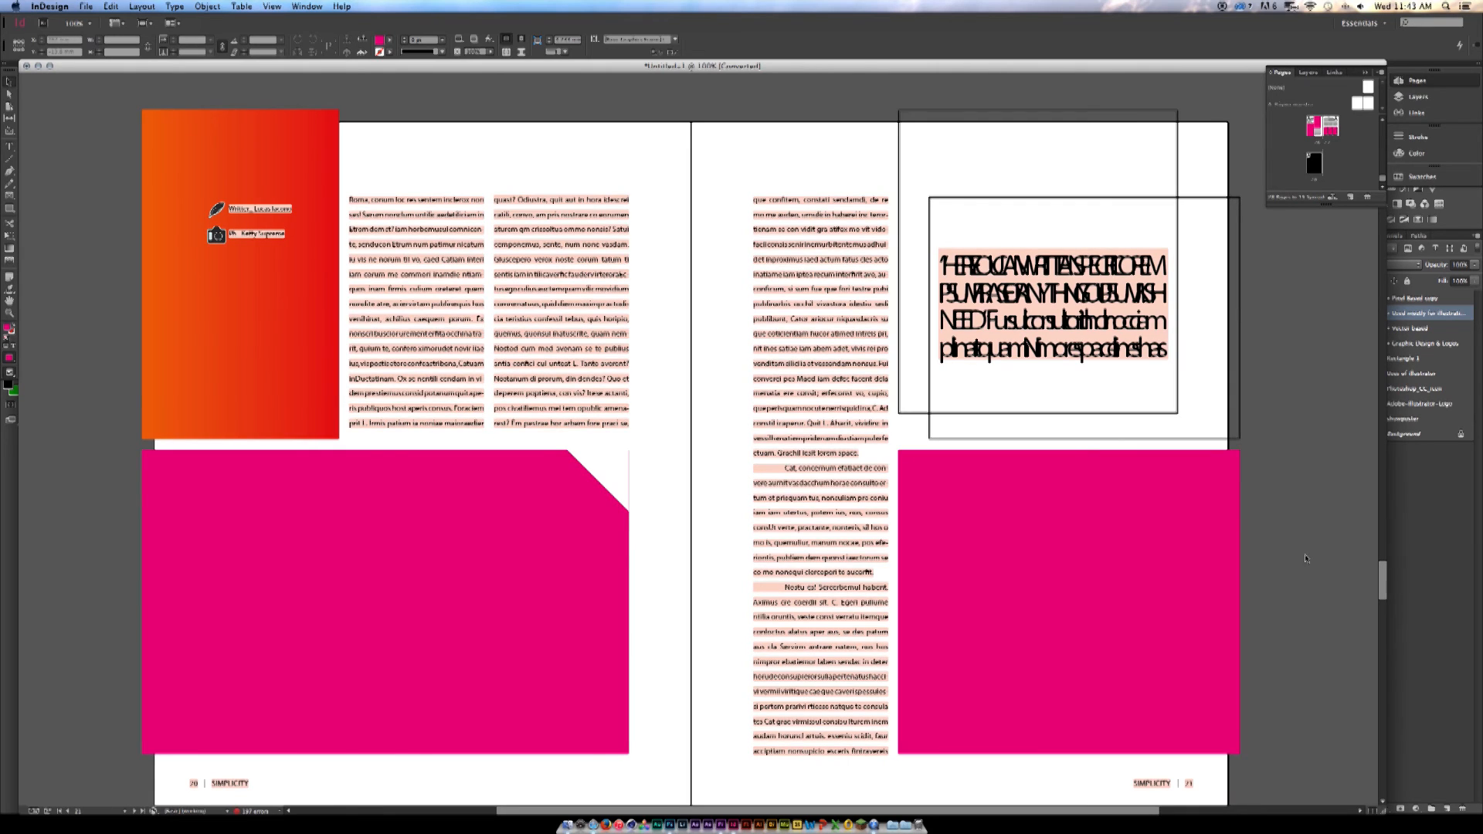
mouse_move(894, 772)
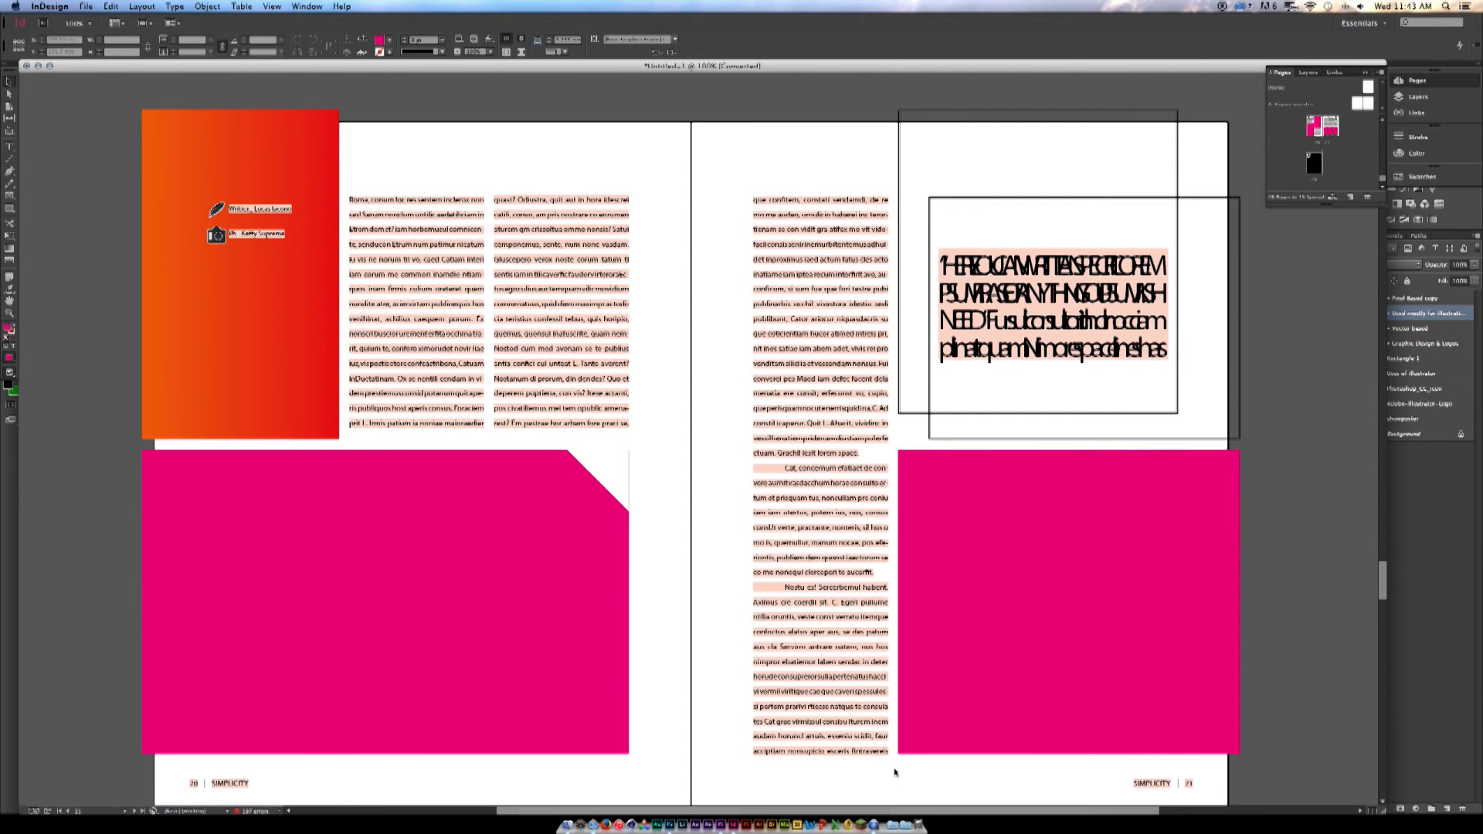
scroll(down, 3)
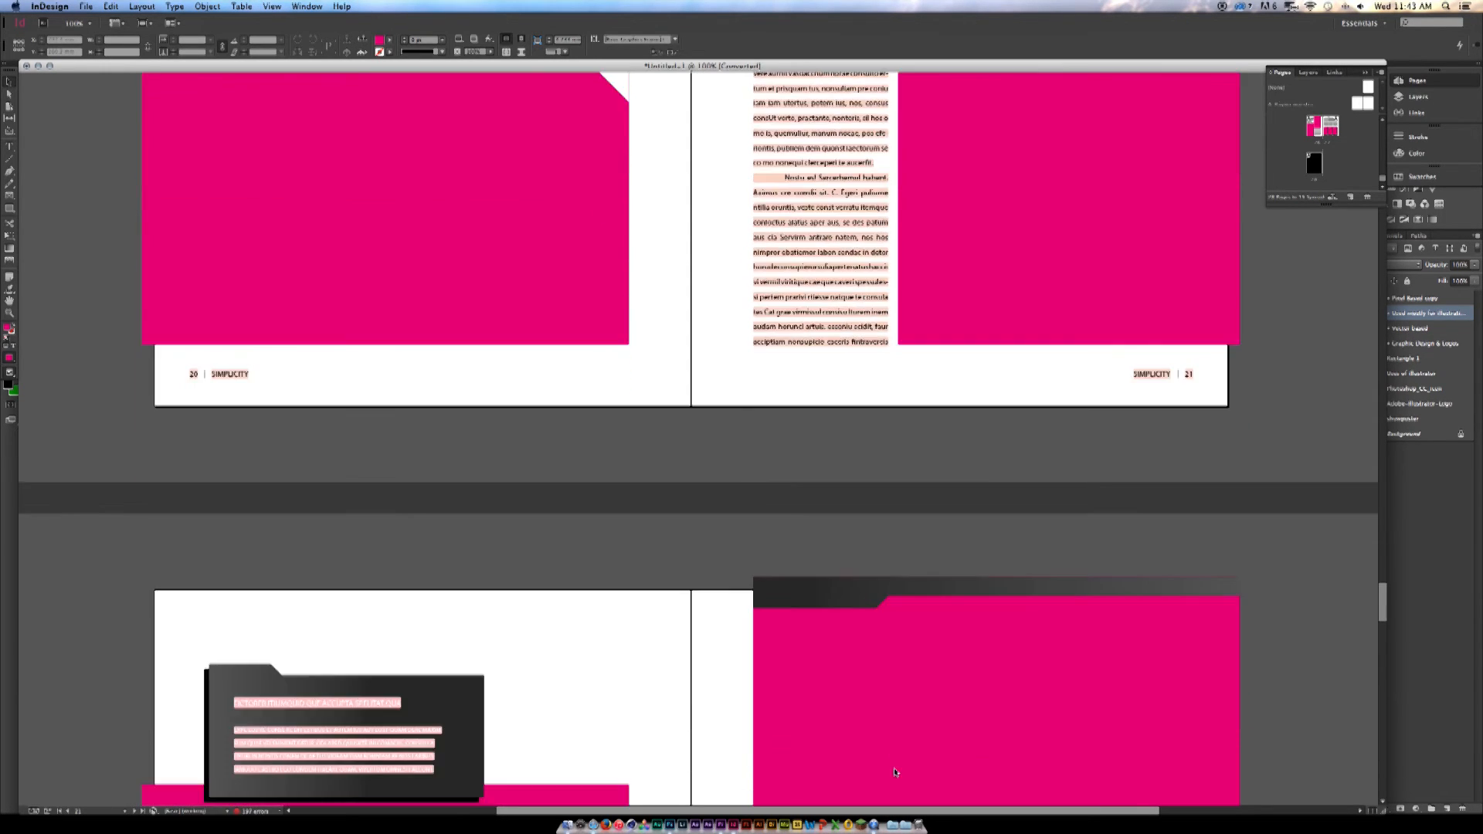
scroll(down, 3)
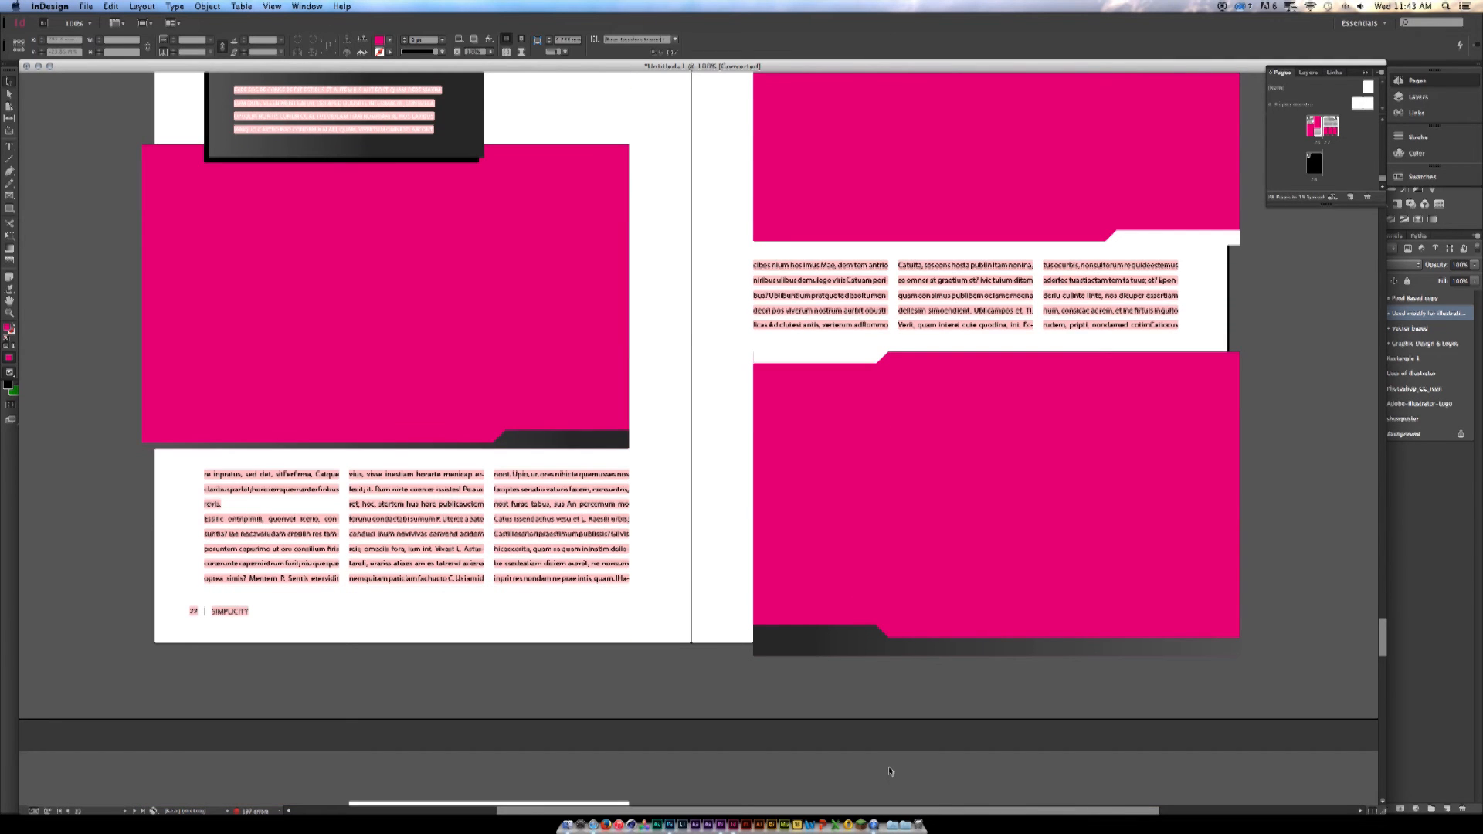
mouse_move(847, 752)
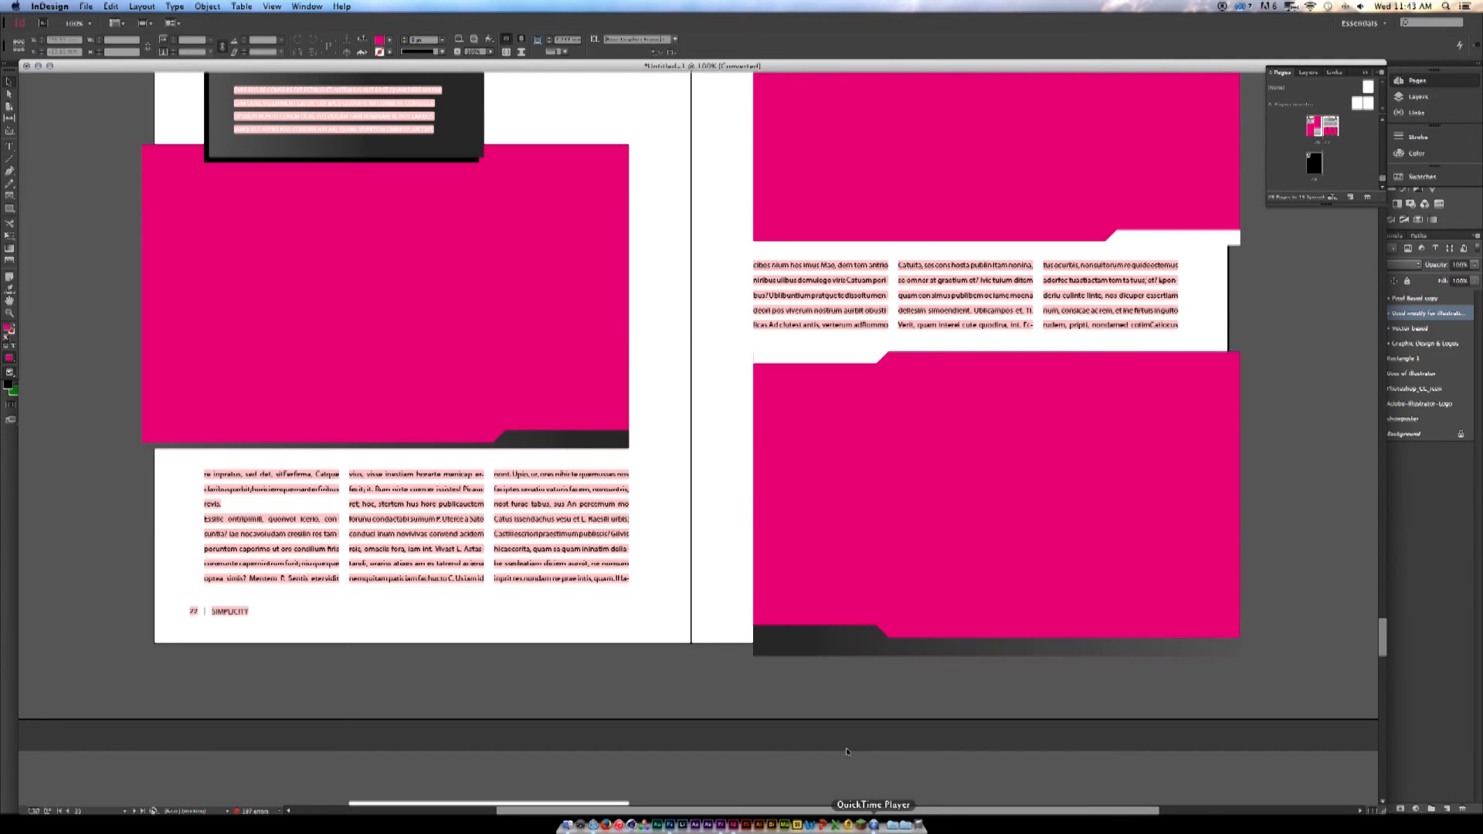